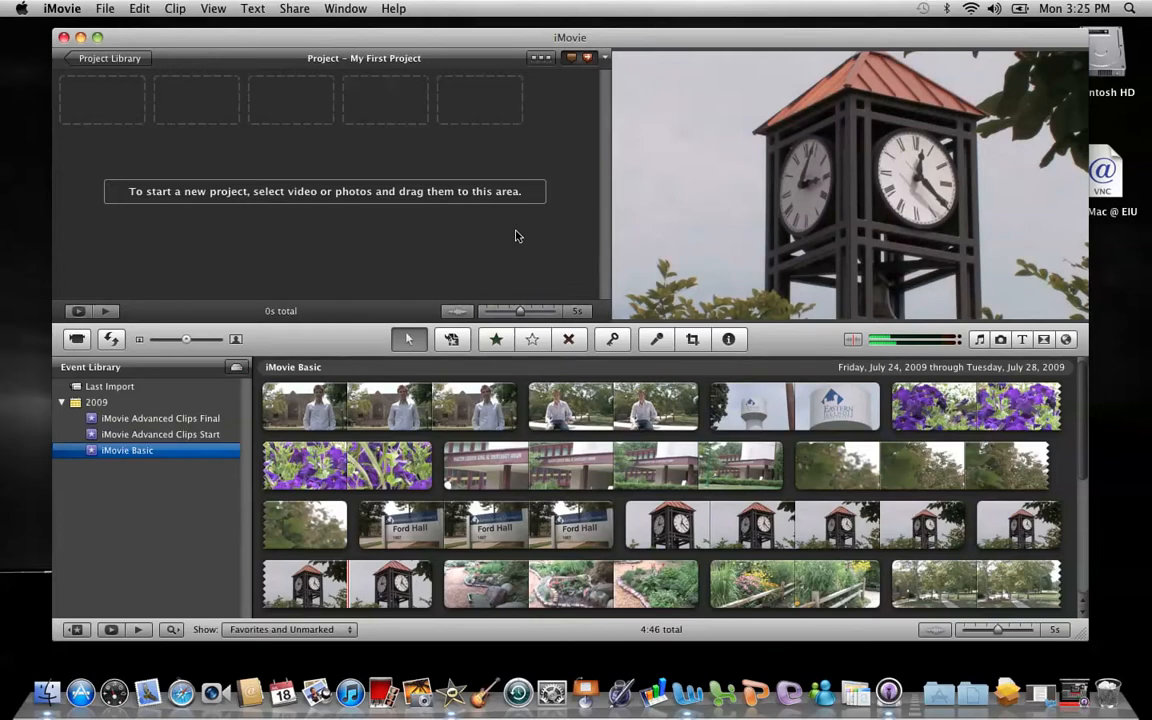
{"action": "mouse_move", "coordinate": [288, 126]}
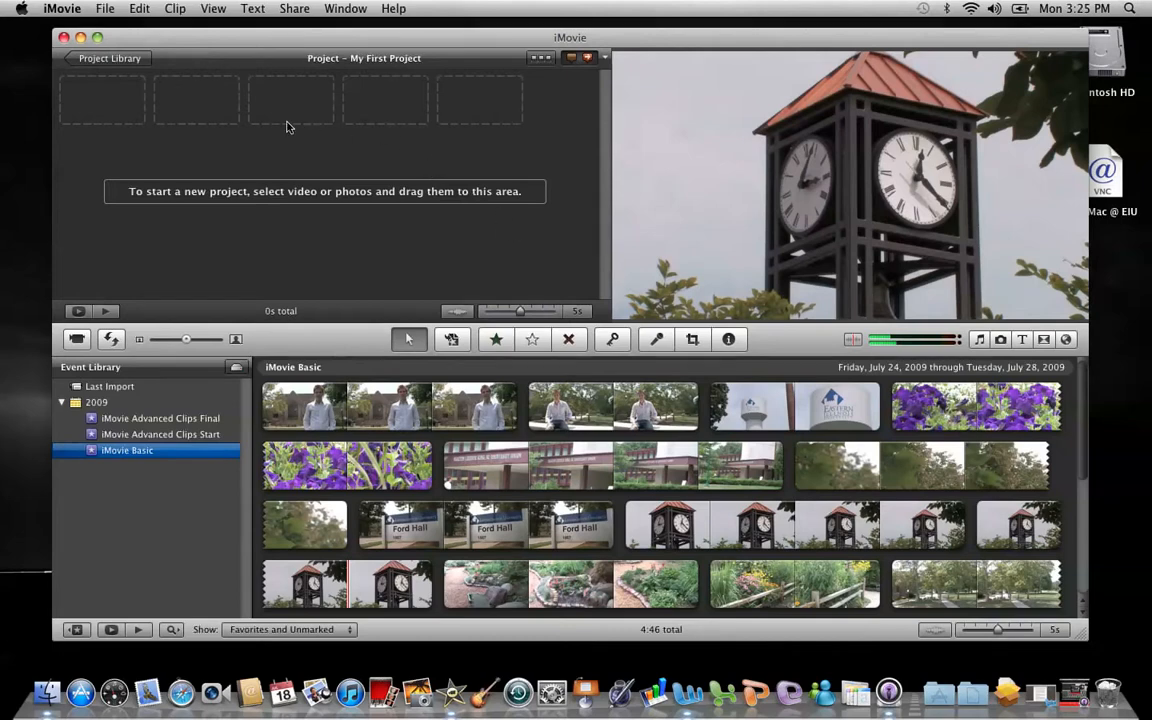
{"action": "mouse_move", "coordinate": [332, 196]}
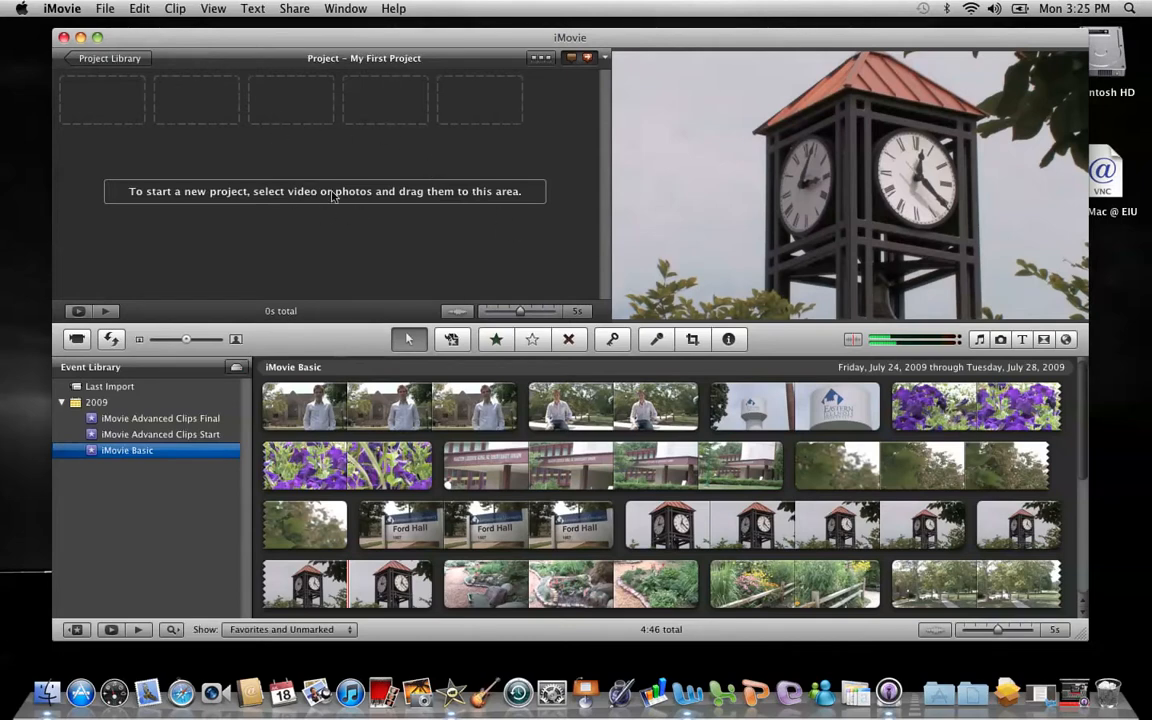
{"action": "mouse_move", "coordinate": [770, 192]}
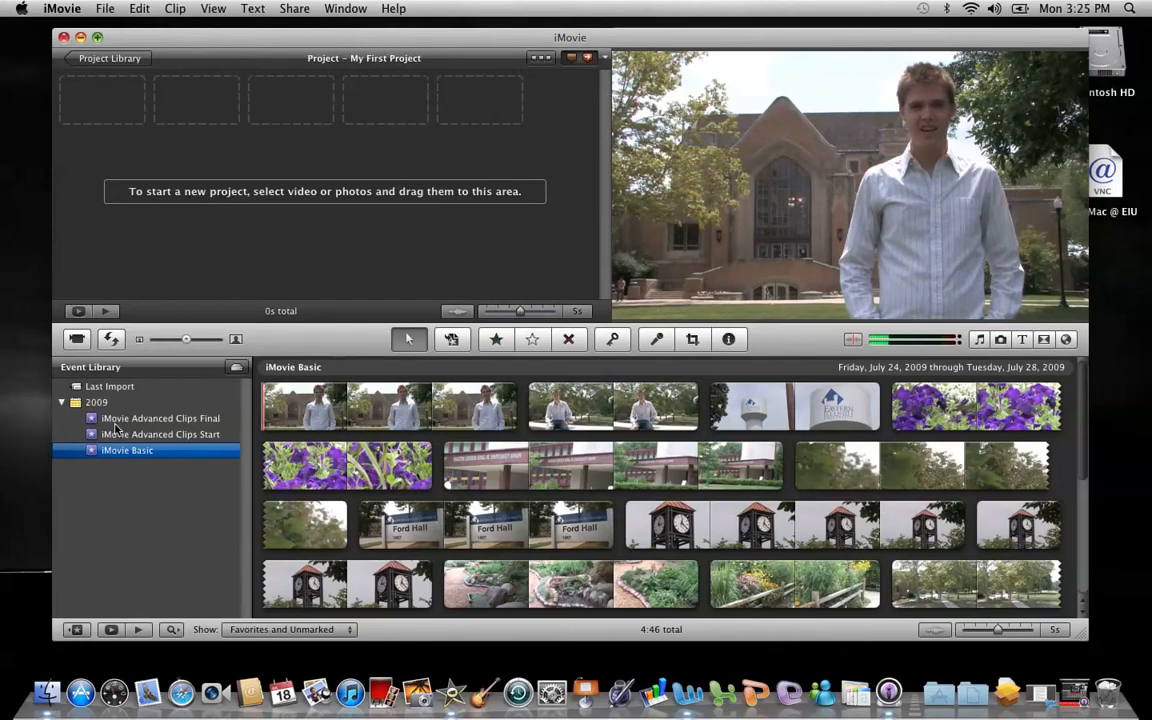
{"action": "mouse_move", "coordinate": [288, 352]}
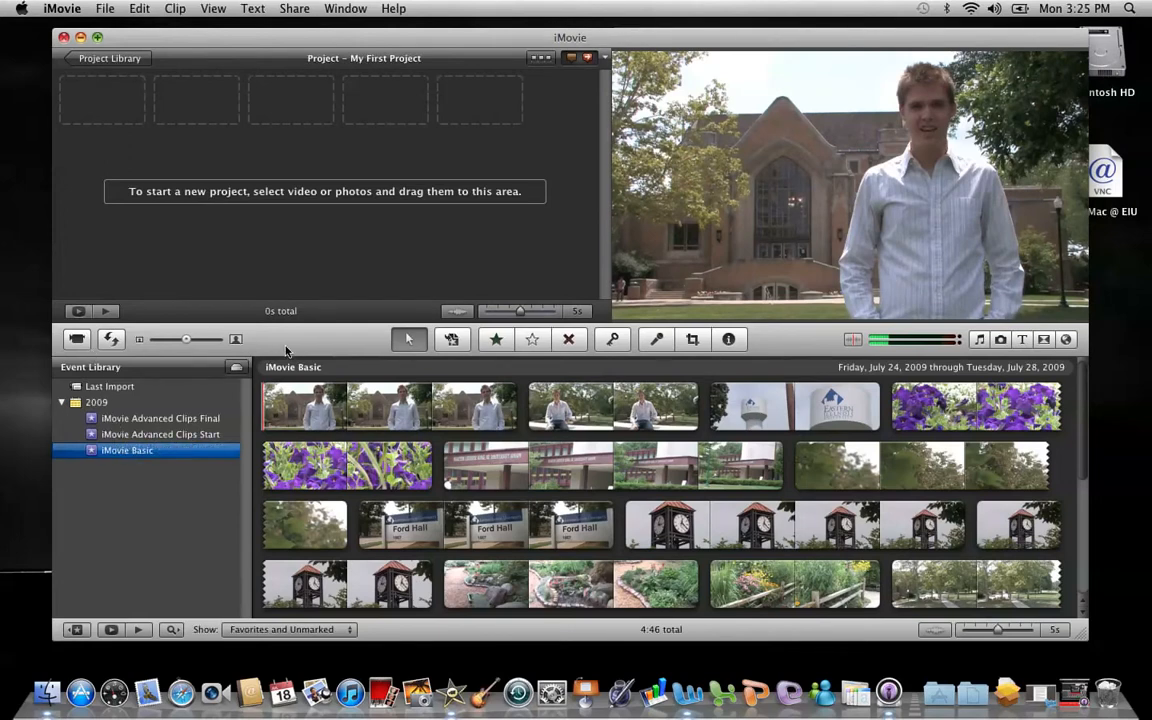
{"action": "mouse_move", "coordinate": [820, 344]}
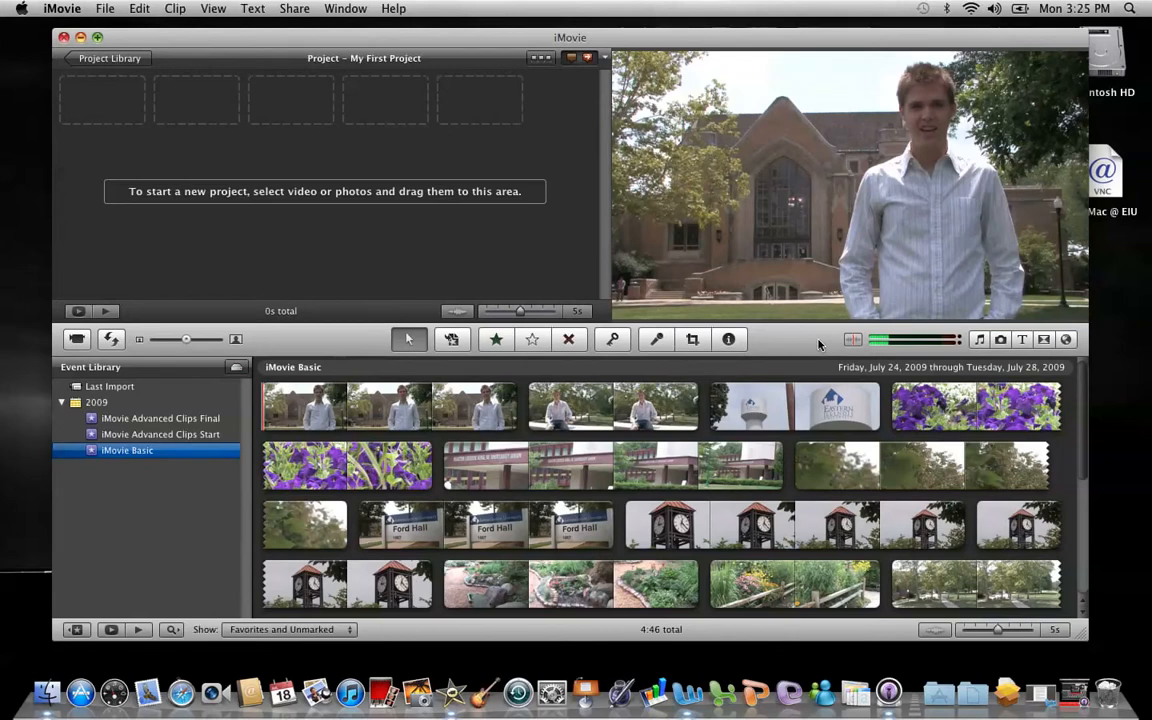
{"action": "mouse_move", "coordinate": [364, 148]}
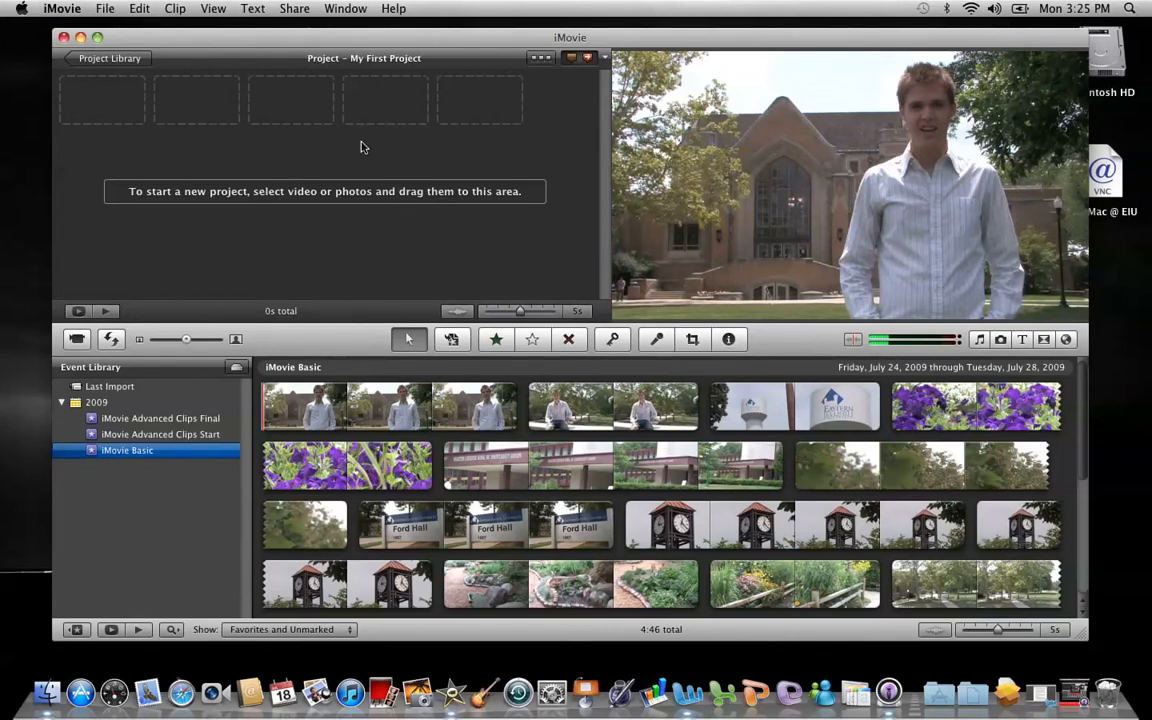
{"action": "mouse_move", "coordinate": [296, 160]}
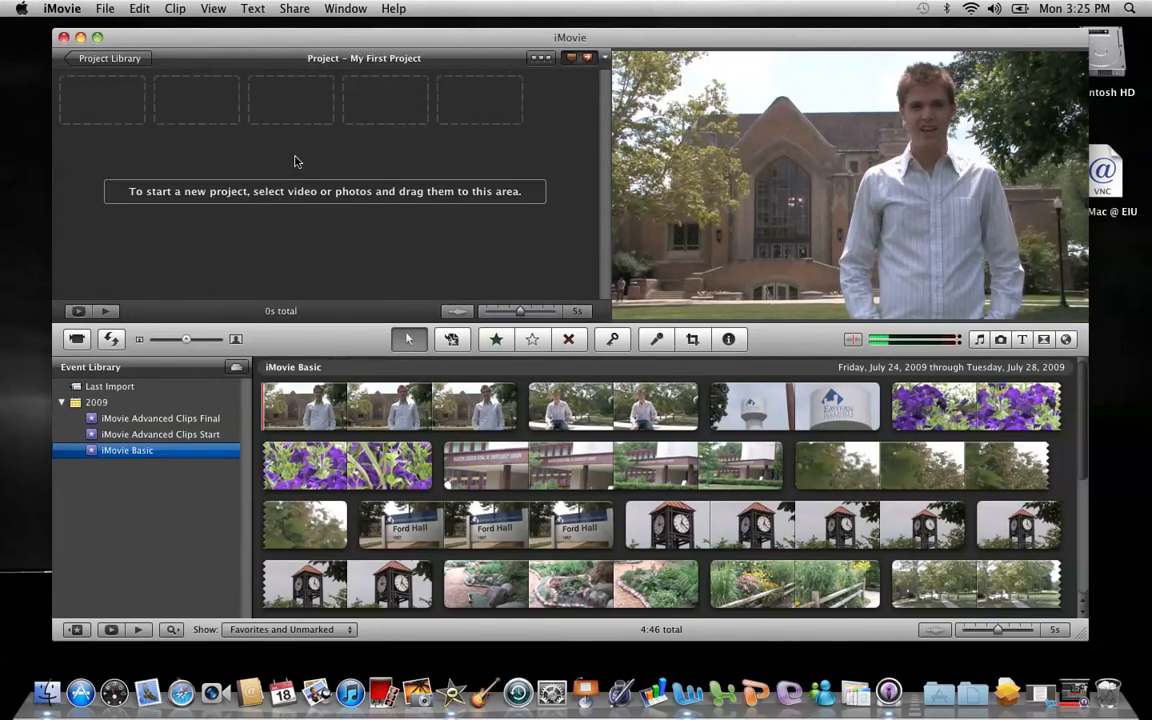
{"action": "mouse_move", "coordinate": [256, 136]}
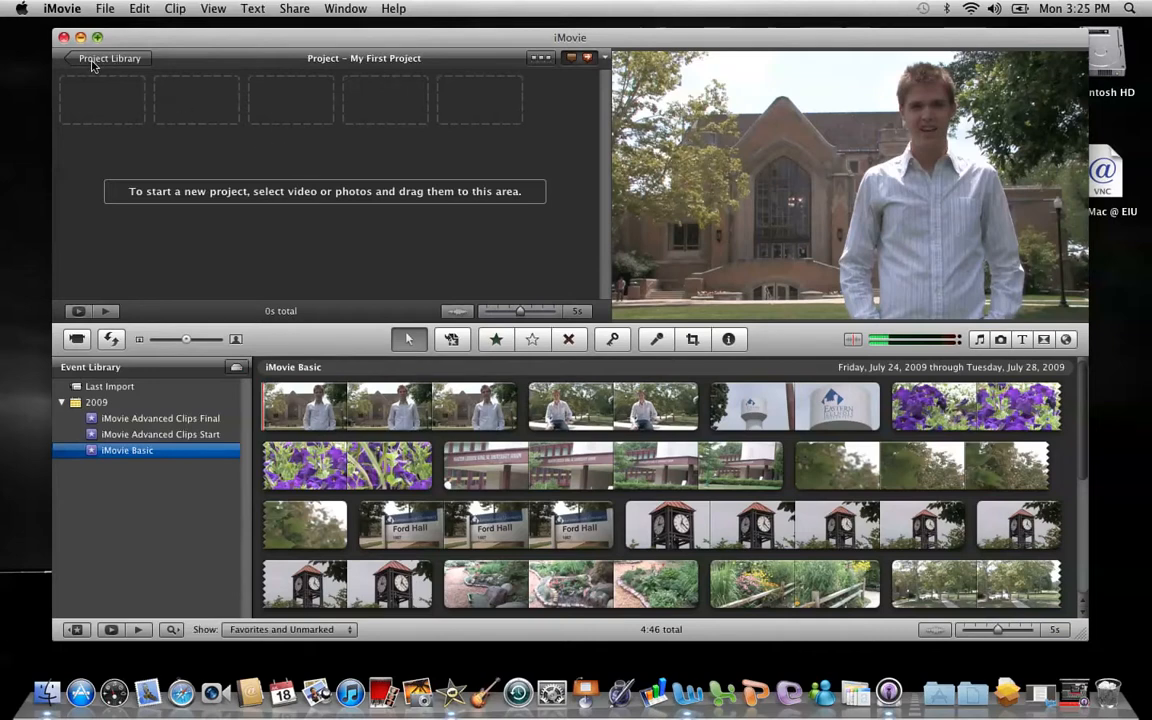
{"action": "mouse_move", "coordinate": [108, 58]}
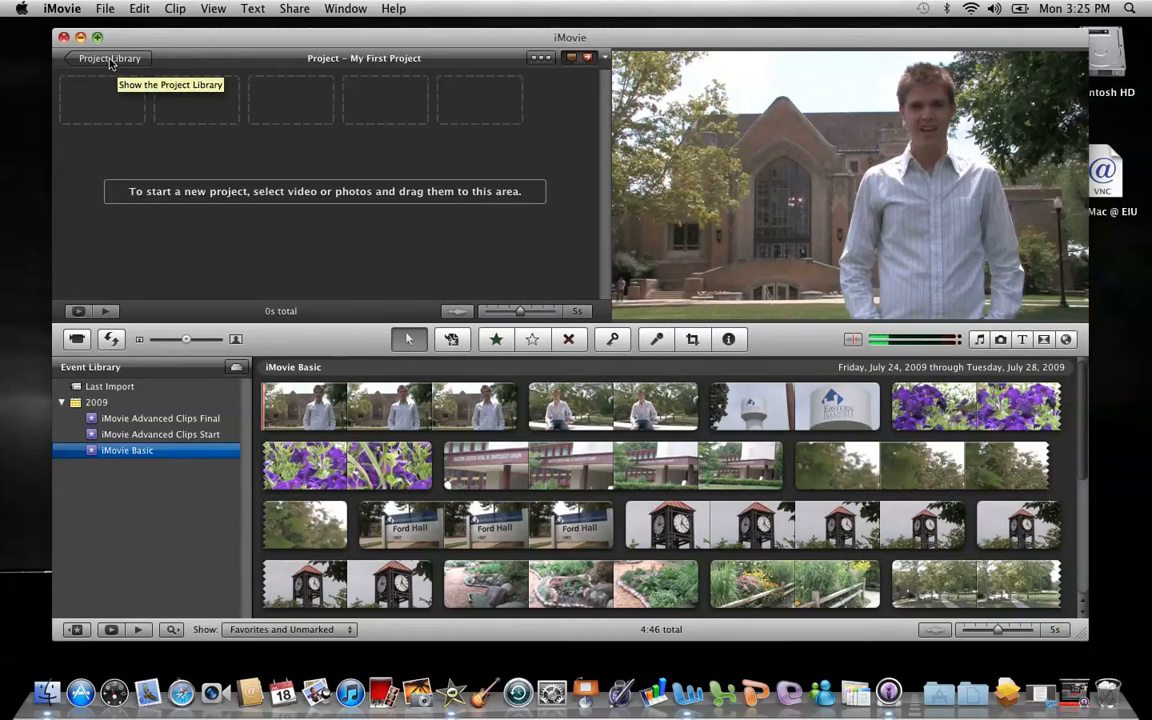
Show the Project Library listing Animatics, My First Project and the two Summer at EIU projects.
{"action": "left_click", "coordinate": [108, 58]}
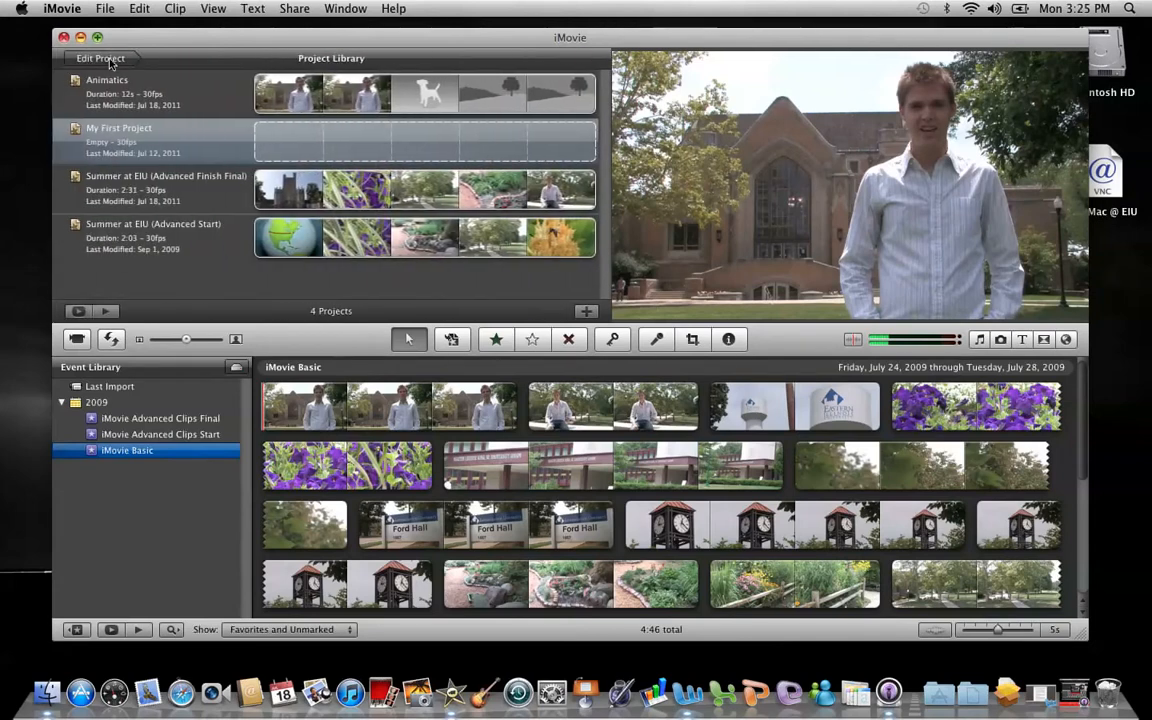
{"action": "mouse_move", "coordinate": [100, 58]}
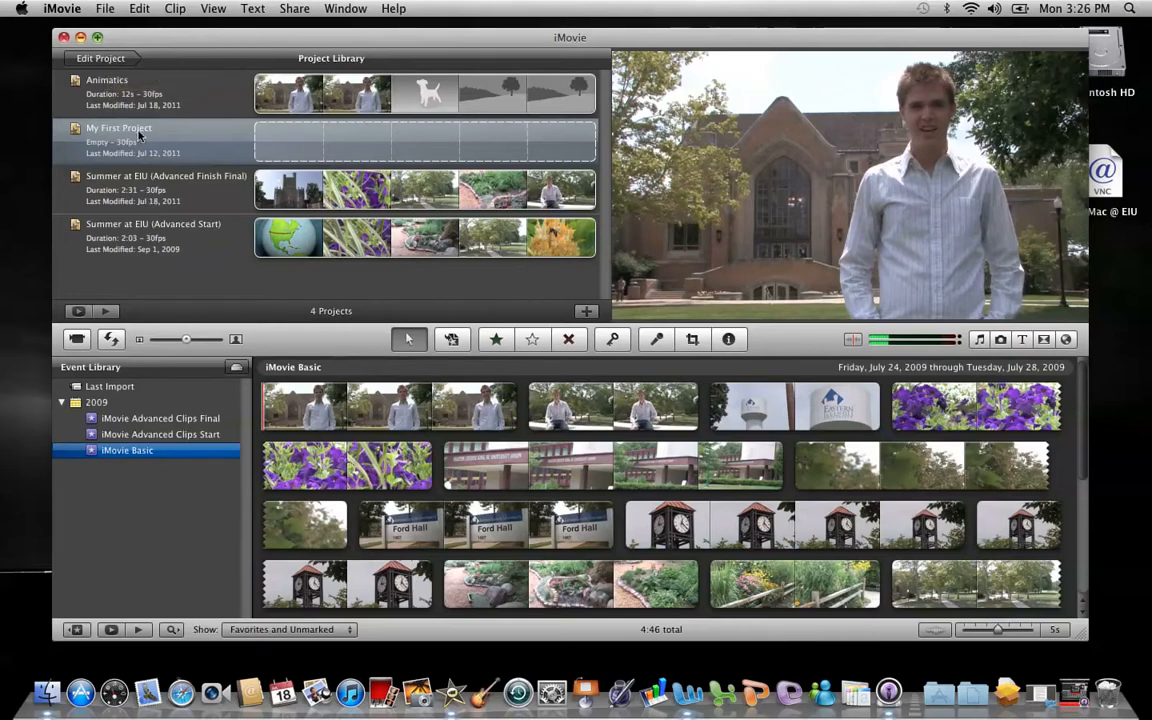
{"action": "mouse_move", "coordinate": [130, 208]}
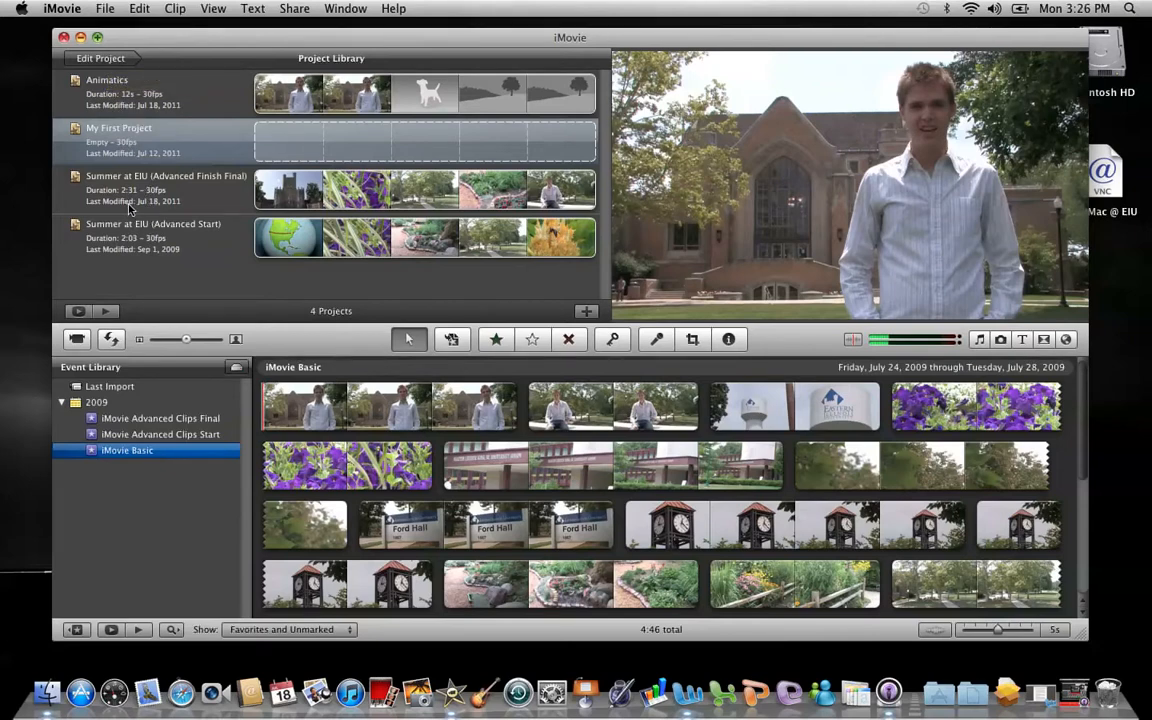
{"action": "mouse_move", "coordinate": [100, 112]}
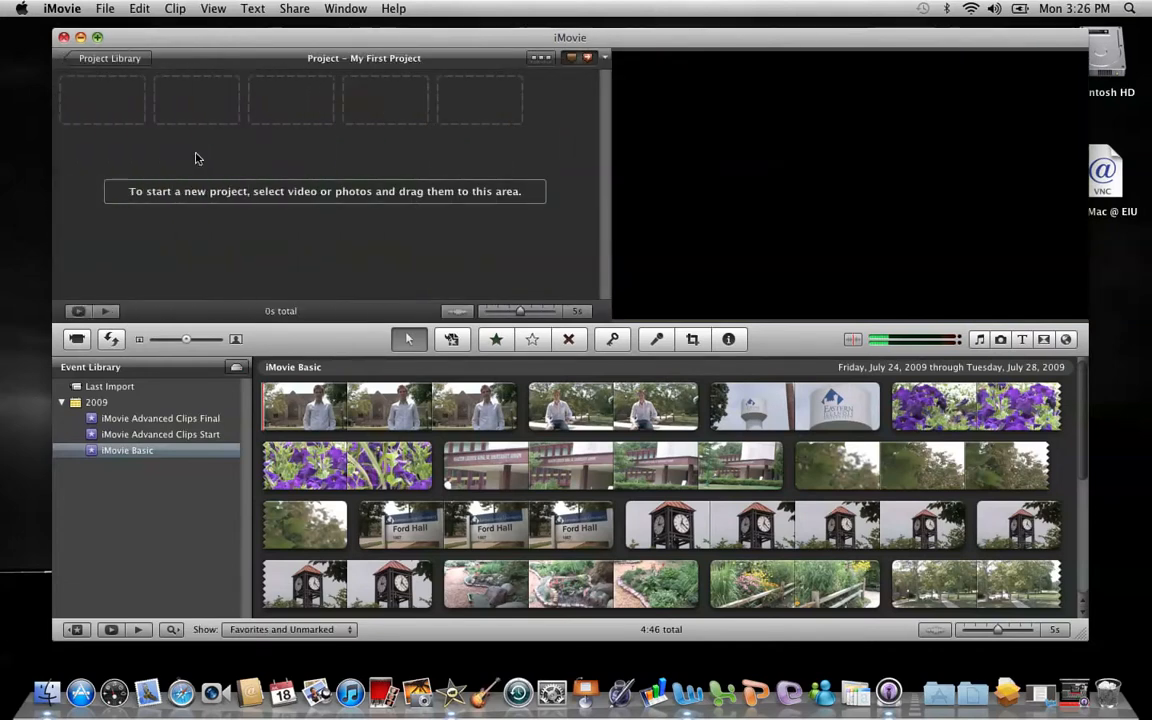
{"action": "mouse_move", "coordinate": [248, 176]}
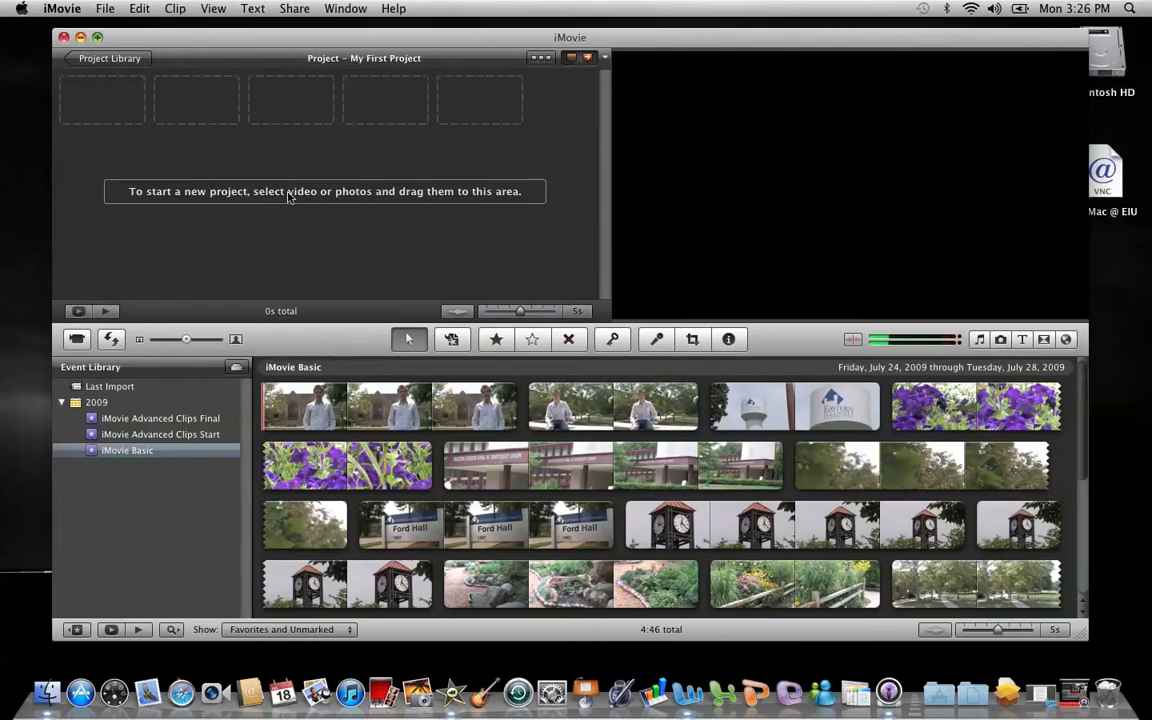
{"action": "mouse_move", "coordinate": [260, 188]}
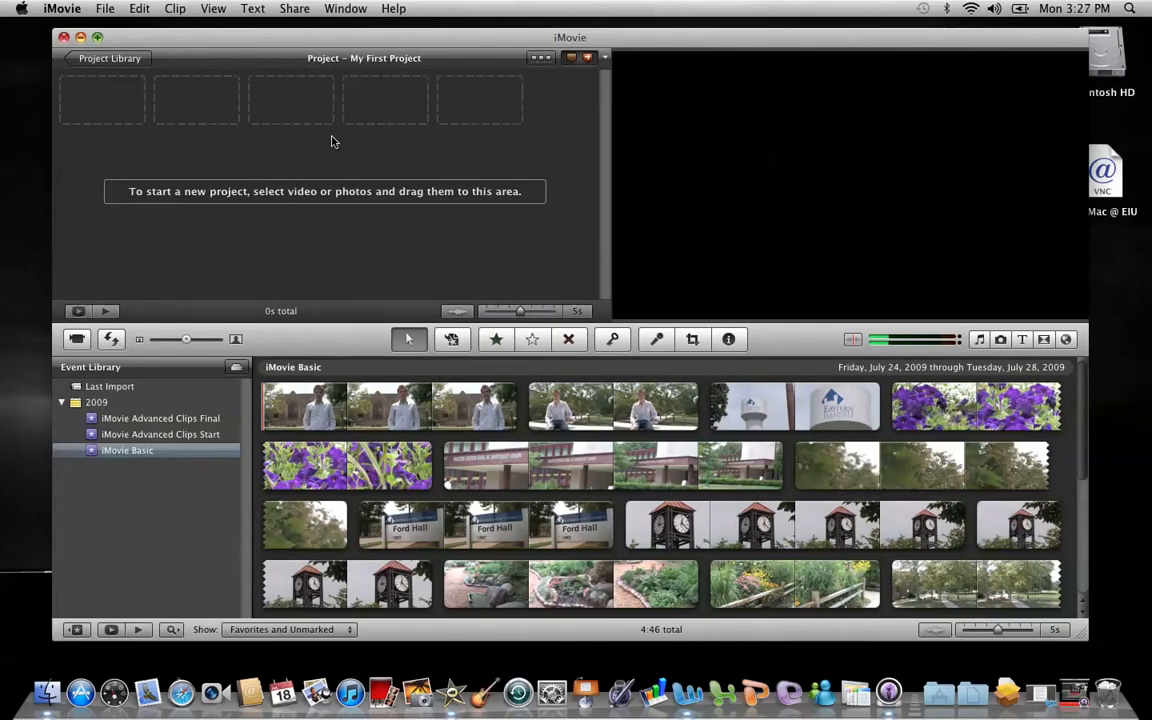
{"action": "mouse_move", "coordinate": [344, 208]}
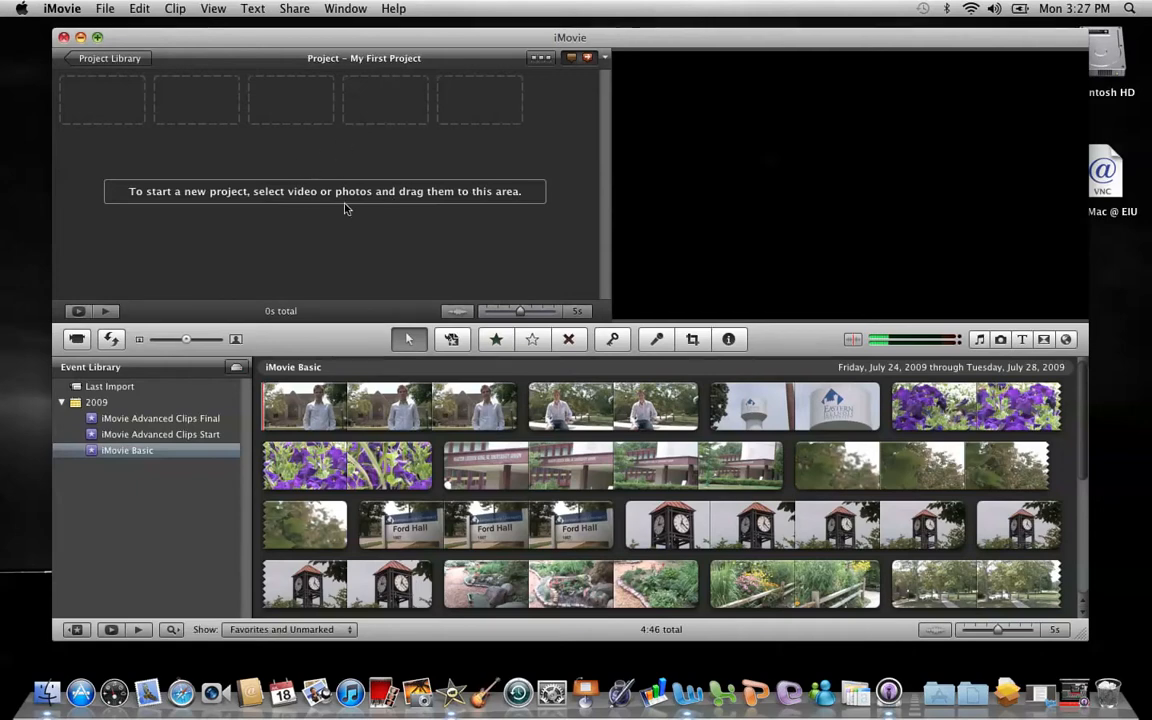
{"action": "mouse_move", "coordinate": [108, 68]}
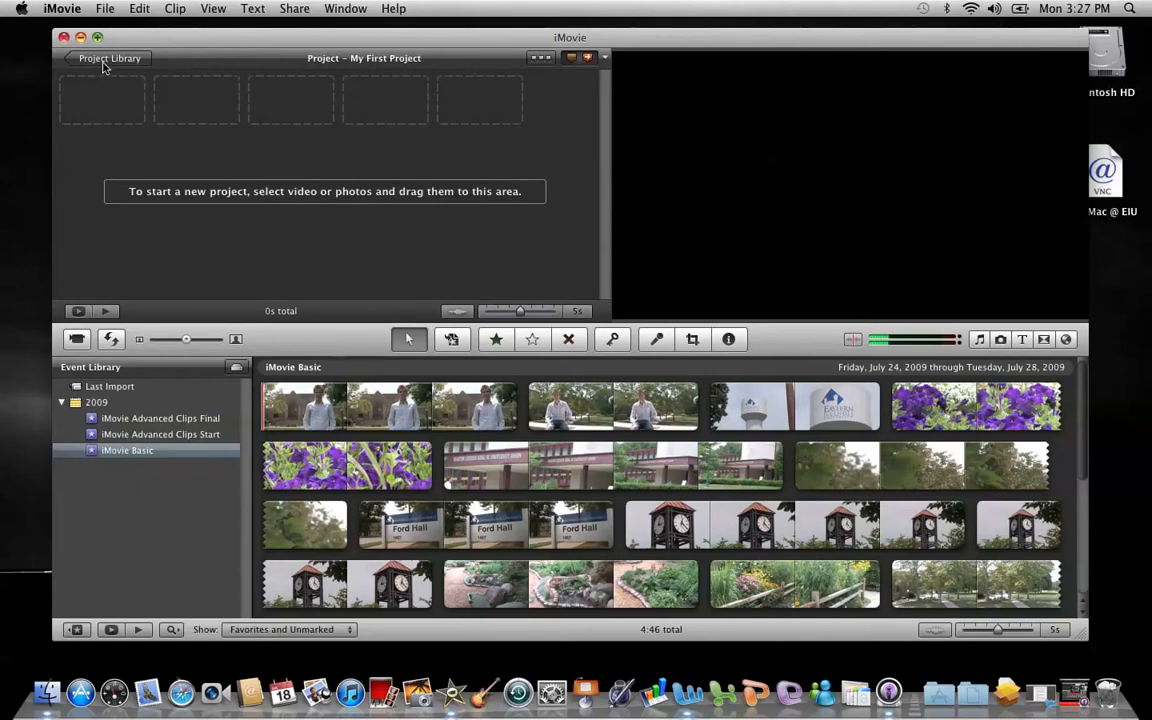
Return to the Project Library with My First Project highlighted among the four projects.
{"action": "left_click", "coordinate": [108, 58]}
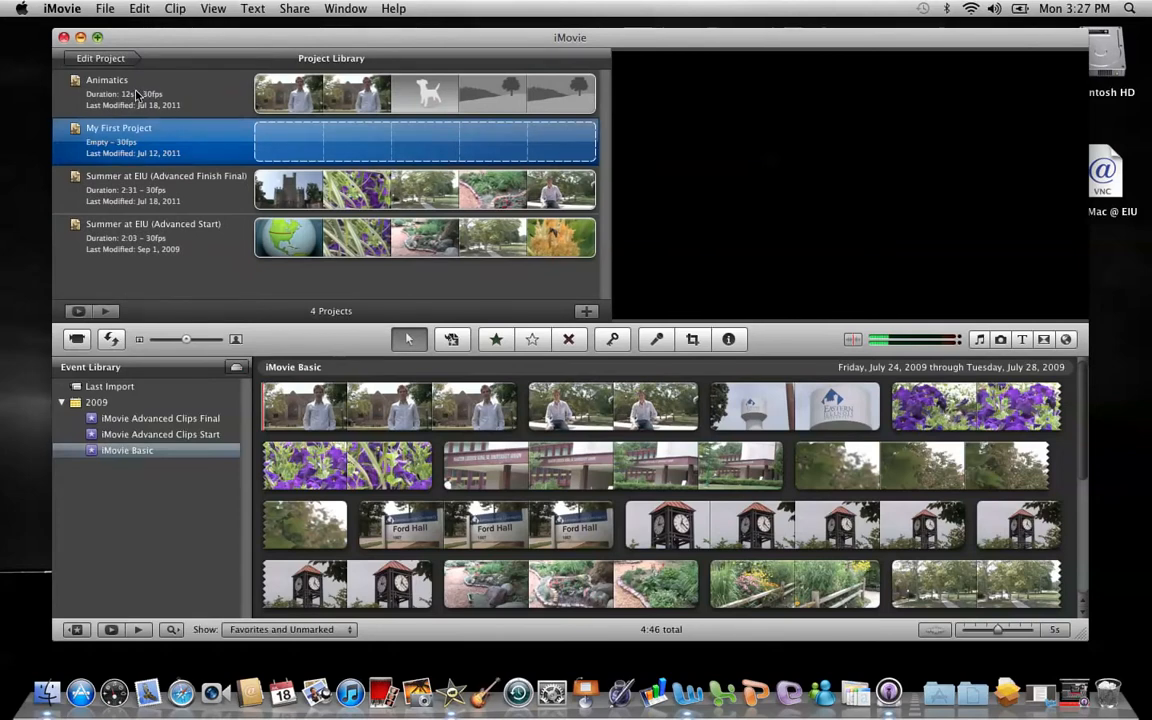
{"action": "mouse_move", "coordinate": [148, 198]}
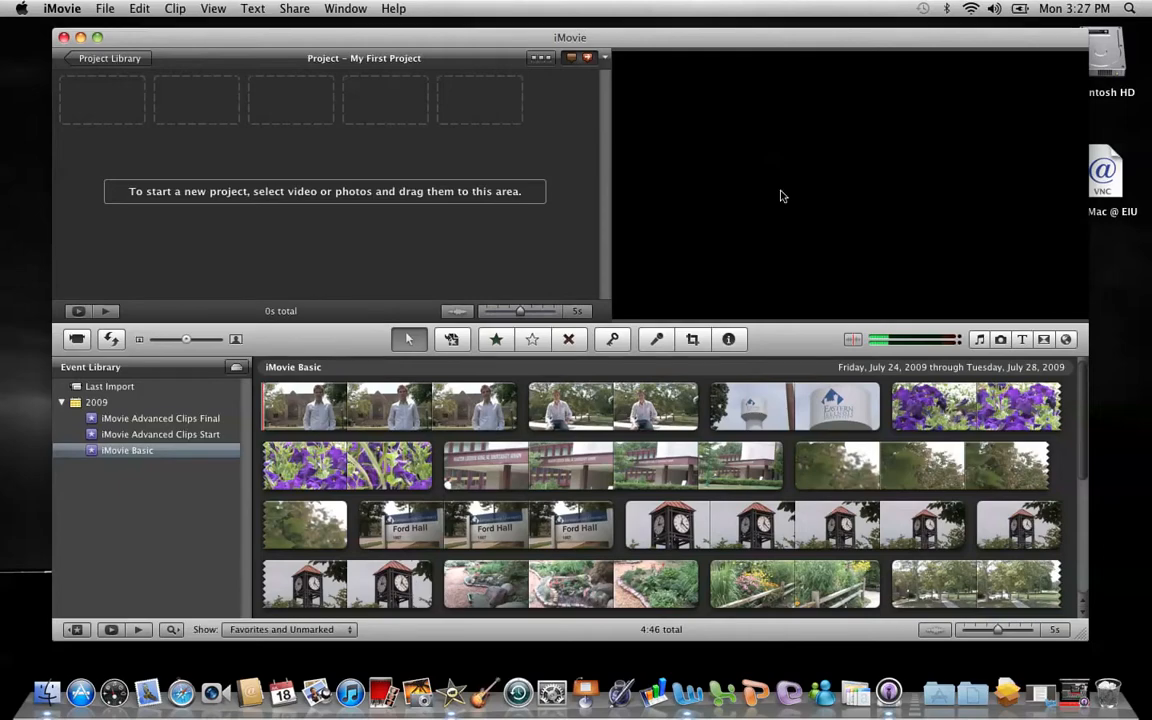
{"action": "mouse_move", "coordinate": [780, 244]}
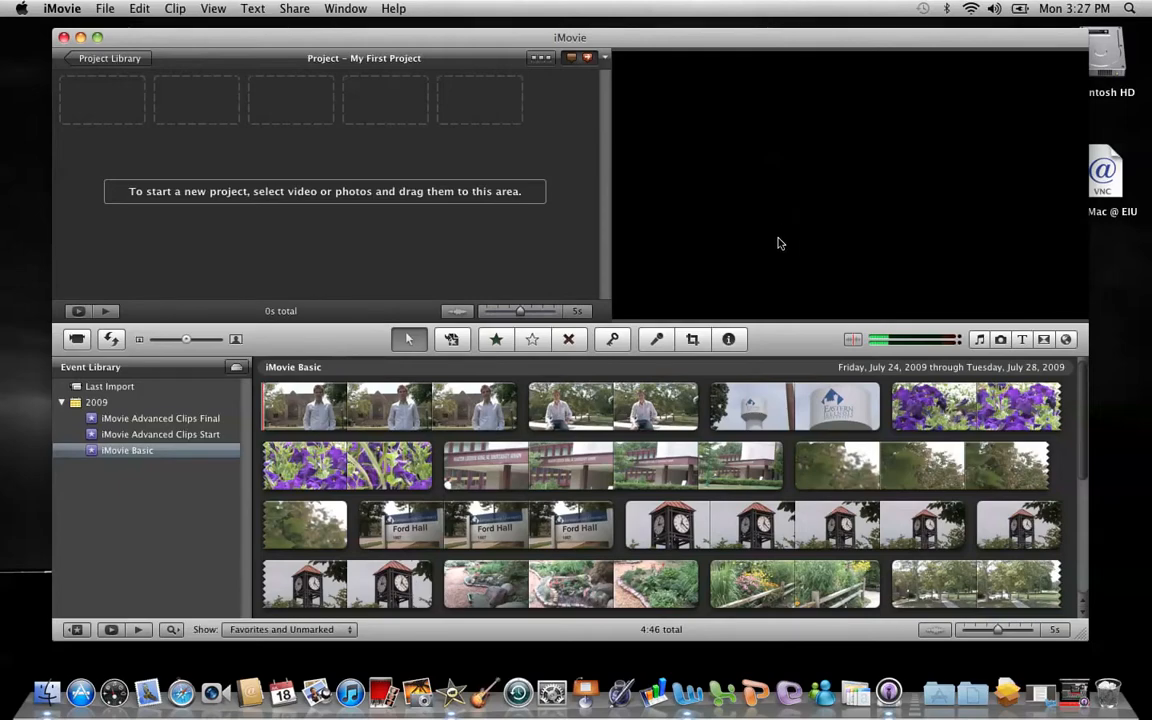
{"action": "mouse_move", "coordinate": [904, 404]}
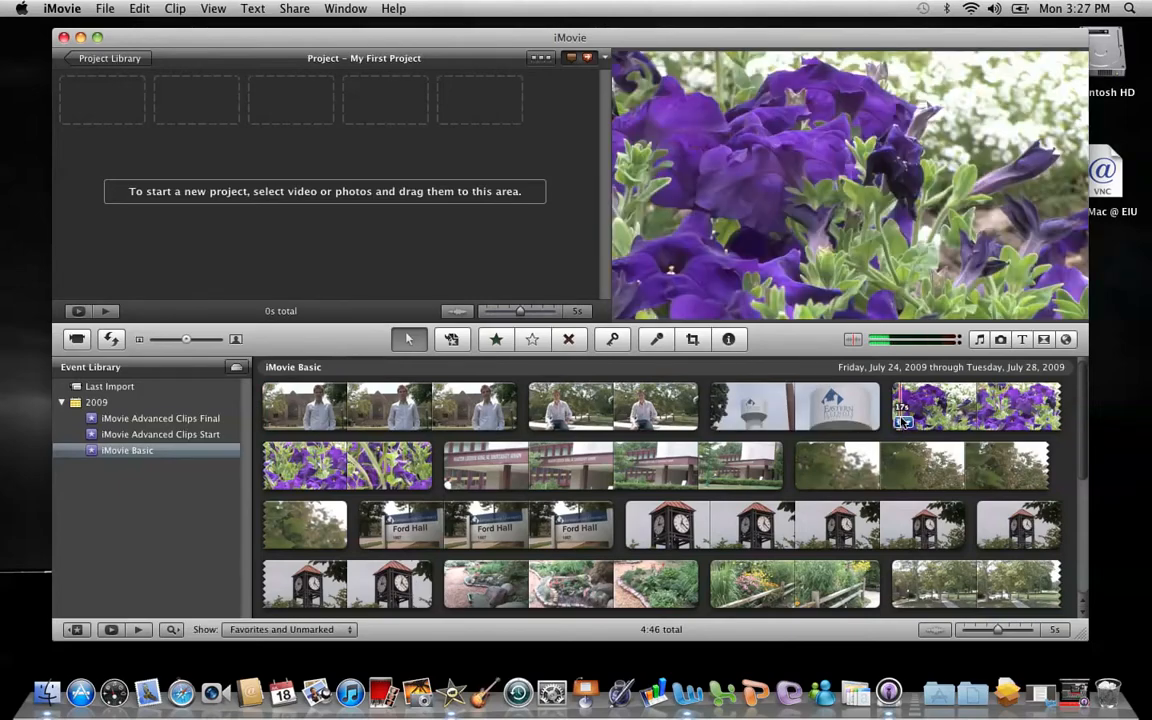
{"action": "mouse_move", "coordinate": [956, 404]}
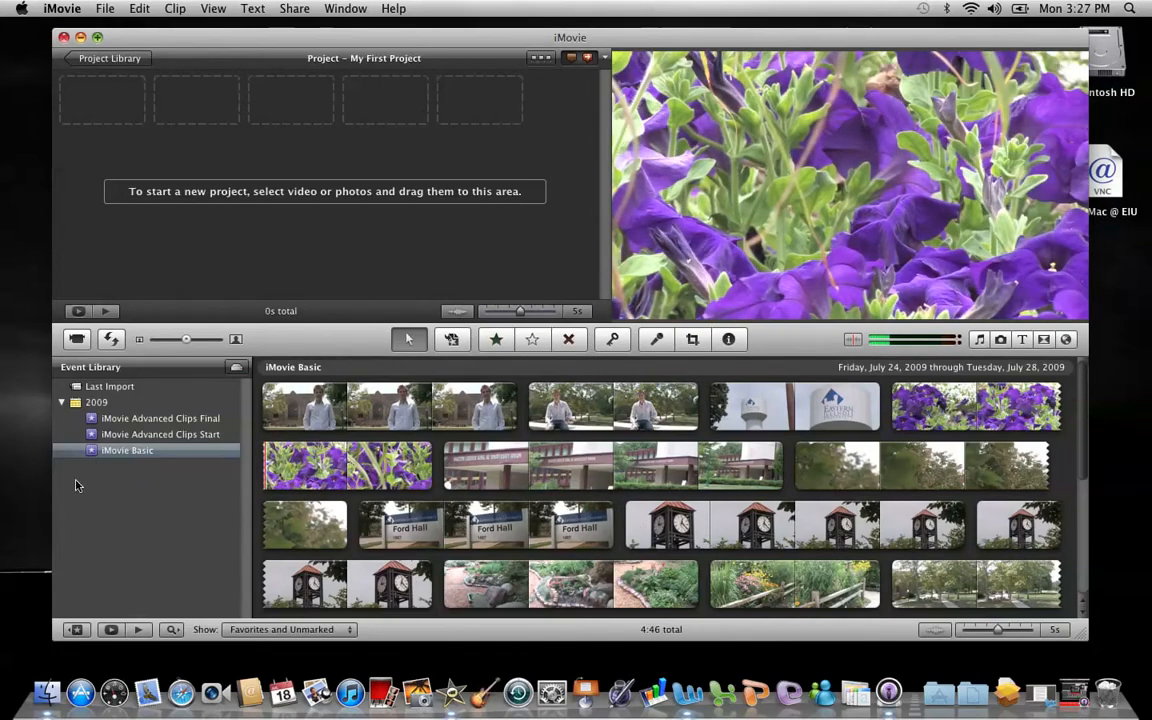
{"action": "mouse_move", "coordinate": [80, 488]}
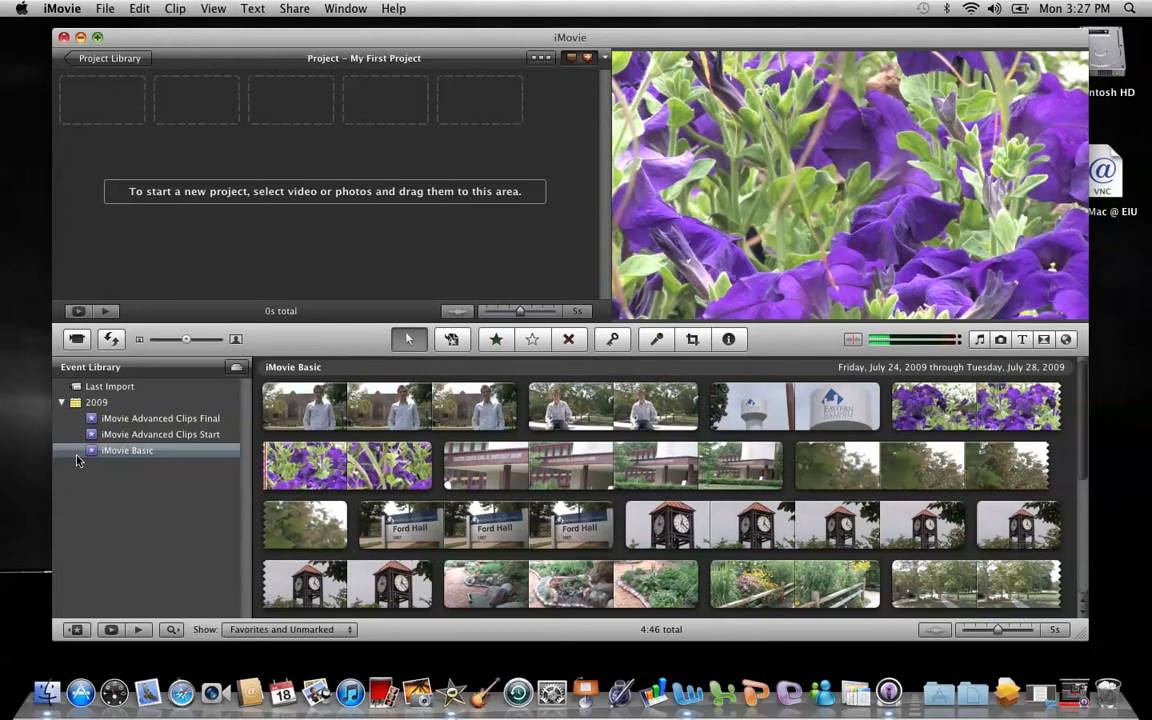
{"action": "mouse_move", "coordinate": [80, 460]}
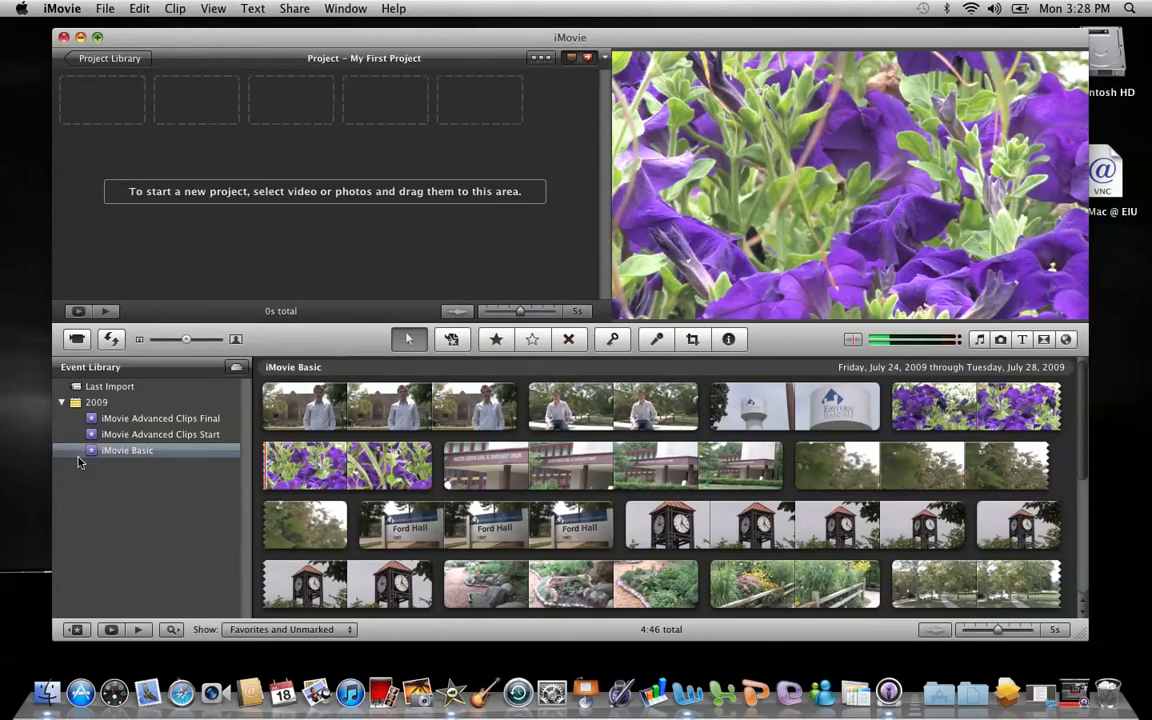
Switch from the iMovie Advanced Clips Start event to the iMovie Advanced Clips Final event's clips.
{"action": "left_click", "coordinate": [160, 434]}
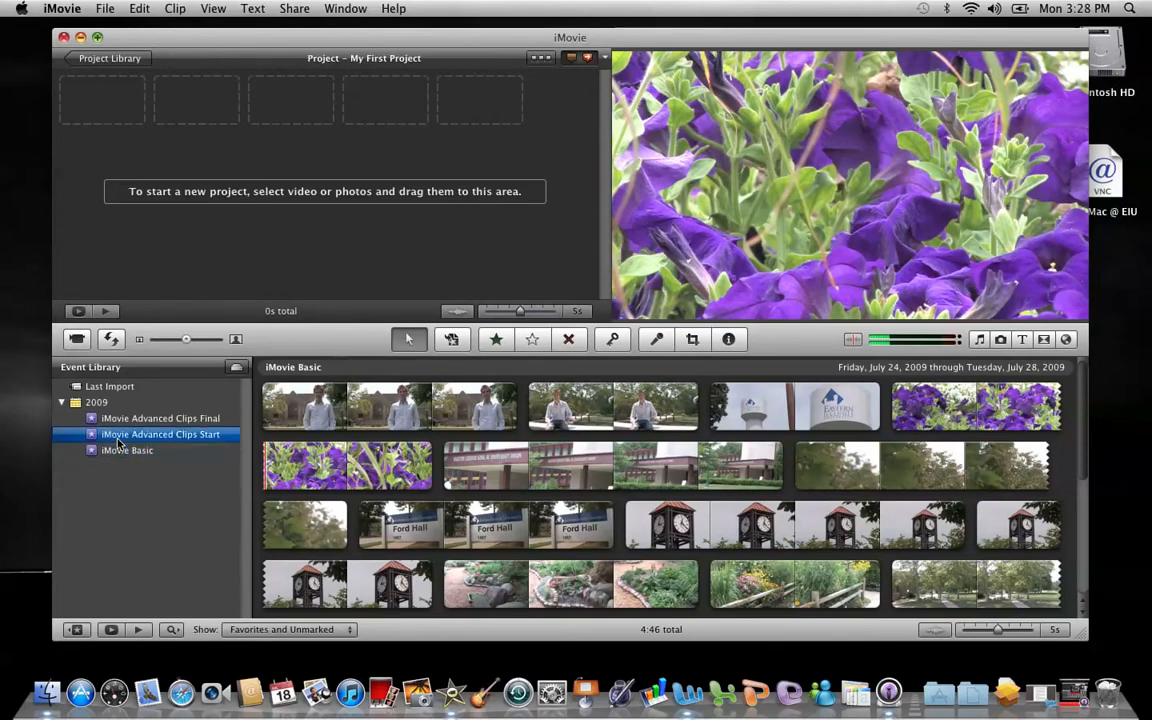
{"action": "left_click", "coordinate": [160, 418]}
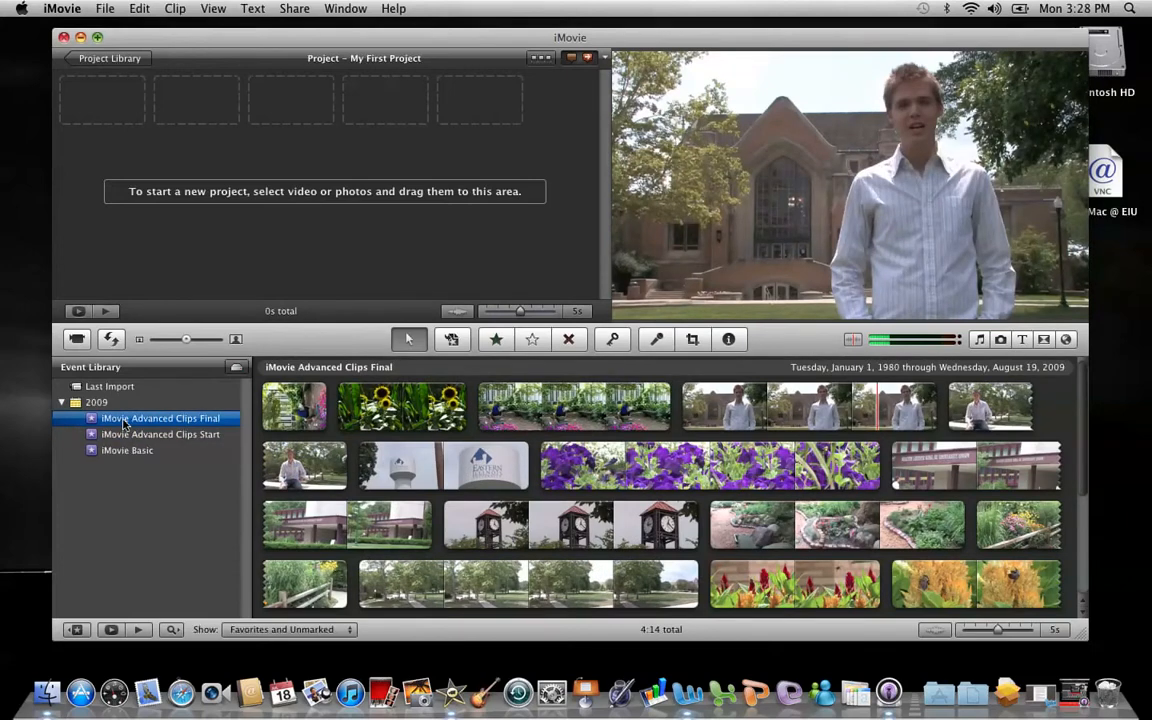
{"action": "mouse_move", "coordinate": [184, 392]}
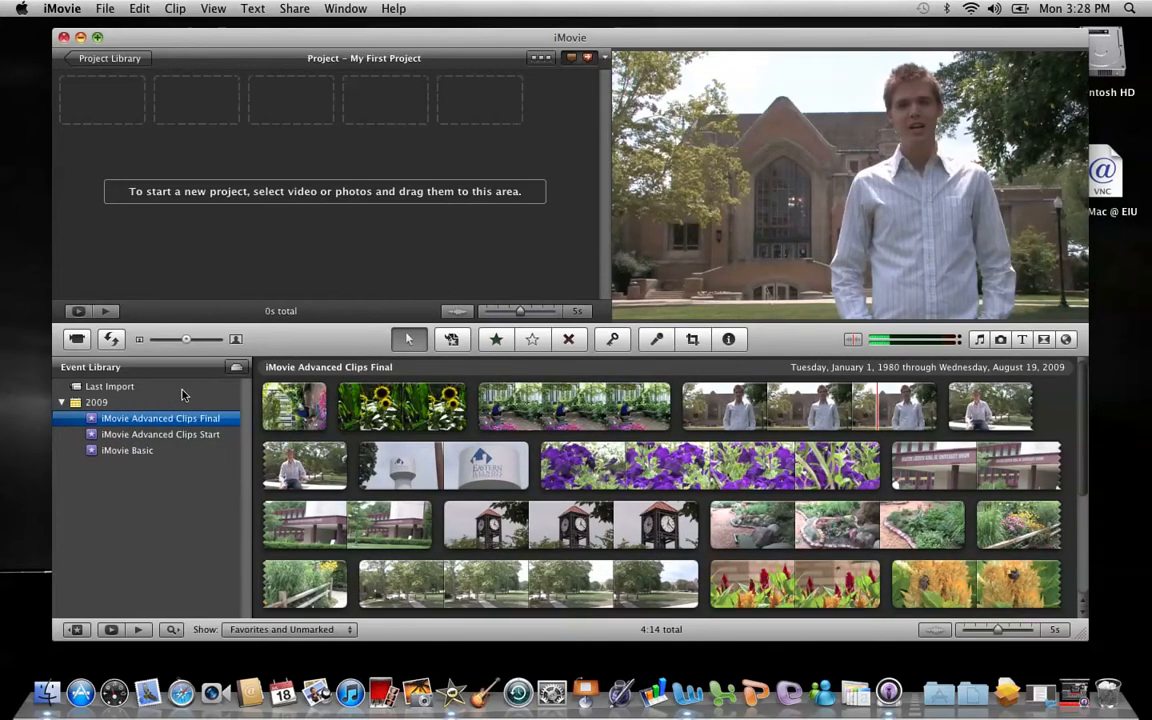
{"action": "mouse_move", "coordinate": [444, 352]}
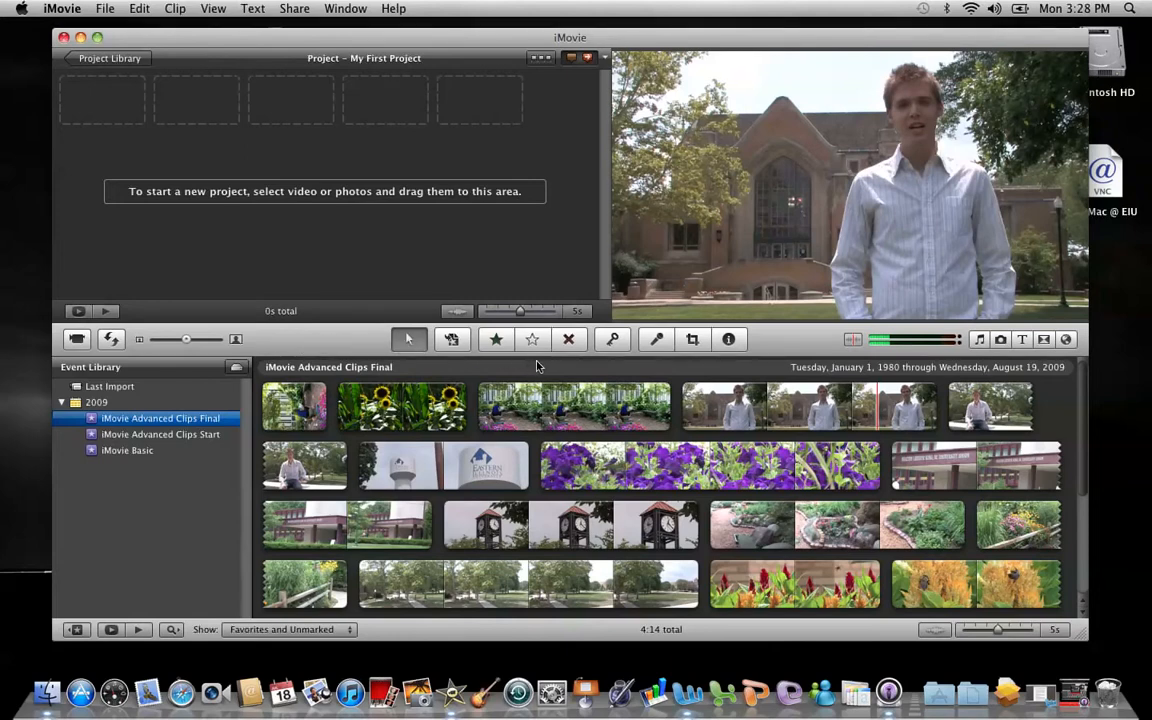
{"action": "mouse_move", "coordinate": [548, 368]}
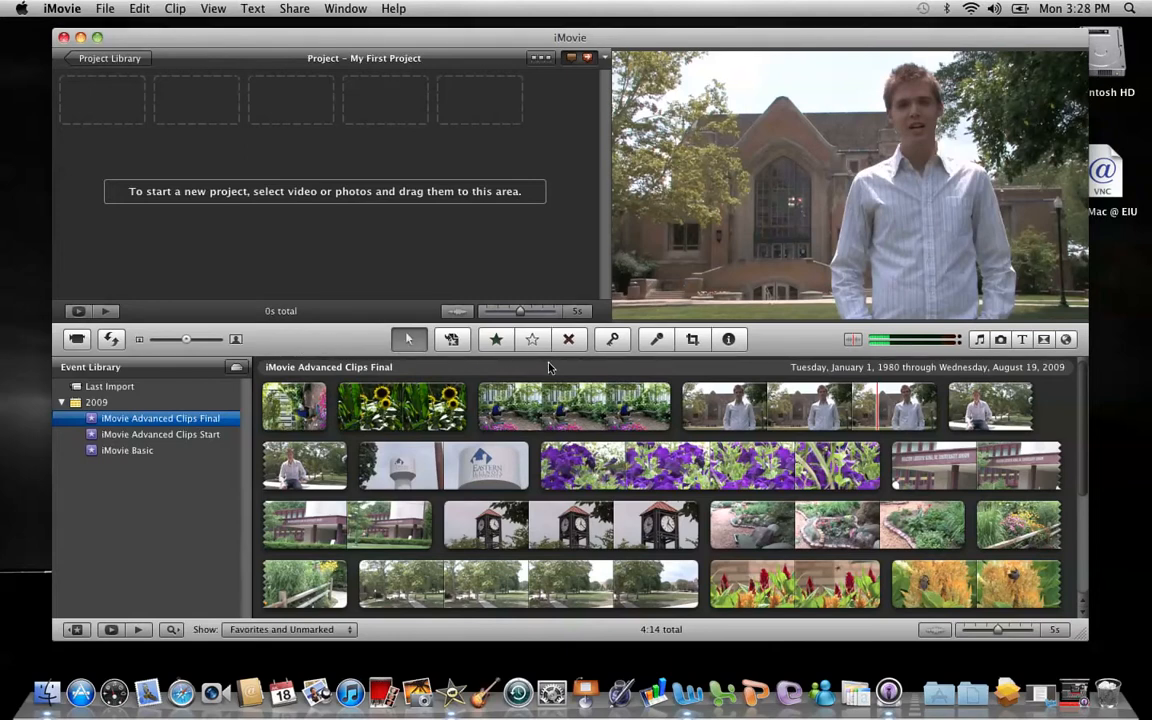
{"action": "mouse_move", "coordinate": [944, 372]}
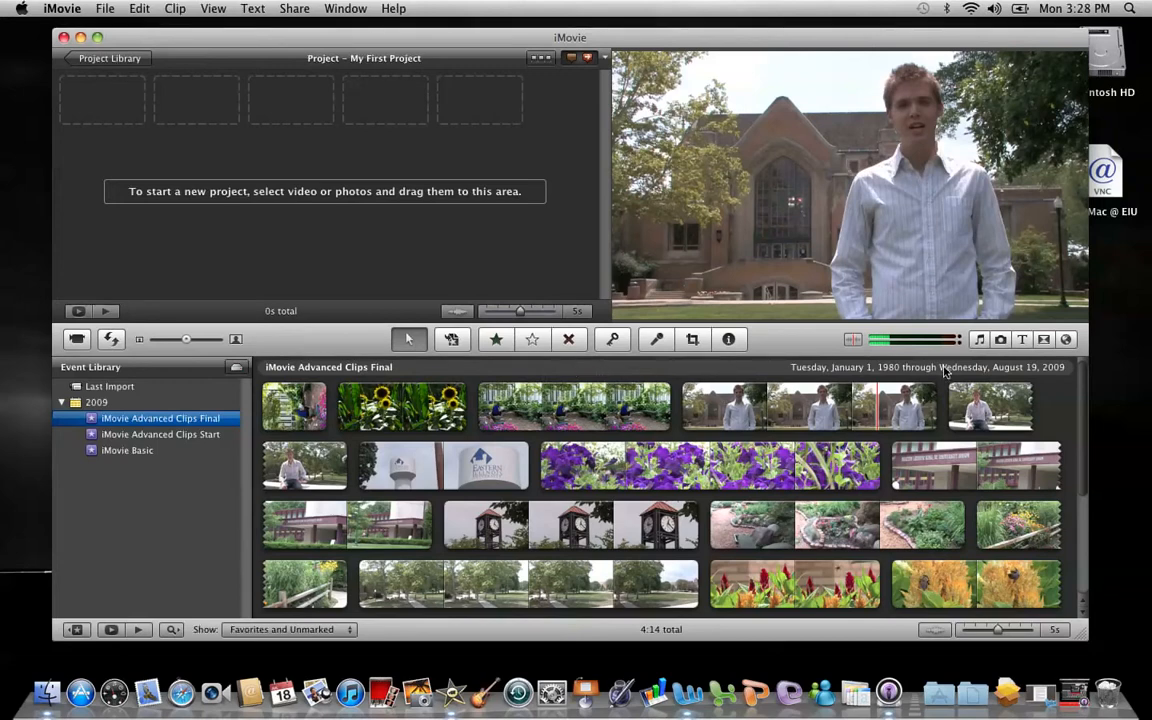
{"action": "mouse_move", "coordinate": [978, 348]}
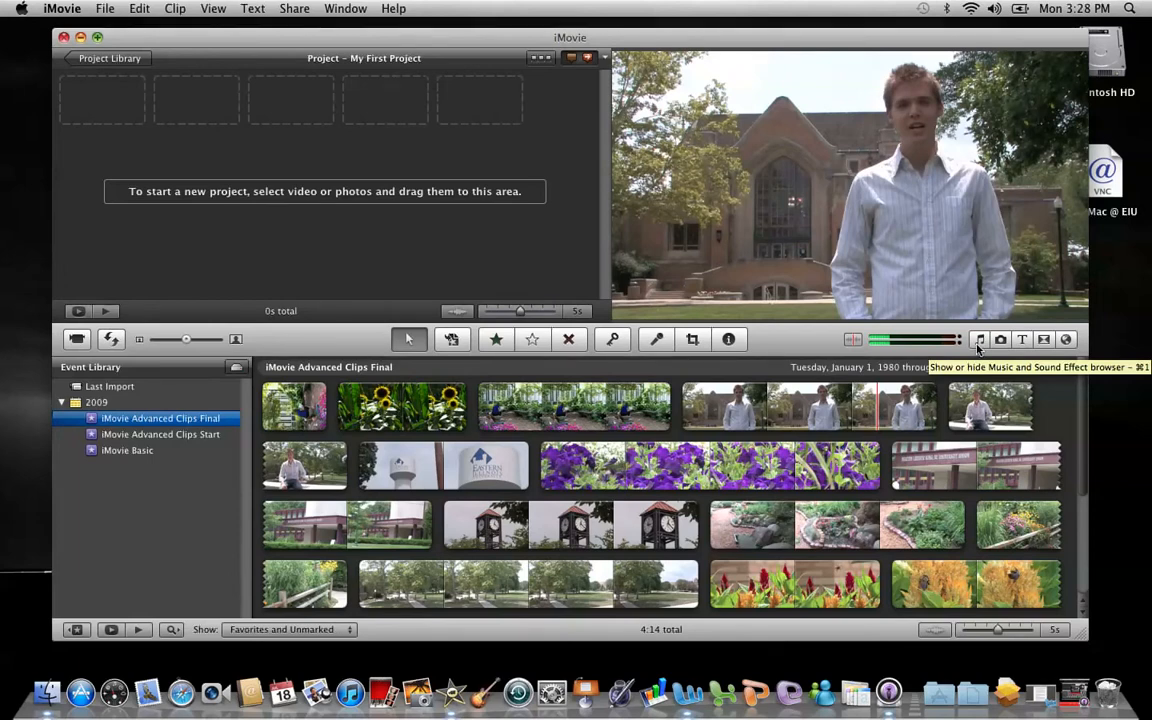
{"action": "mouse_move", "coordinate": [1000, 340]}
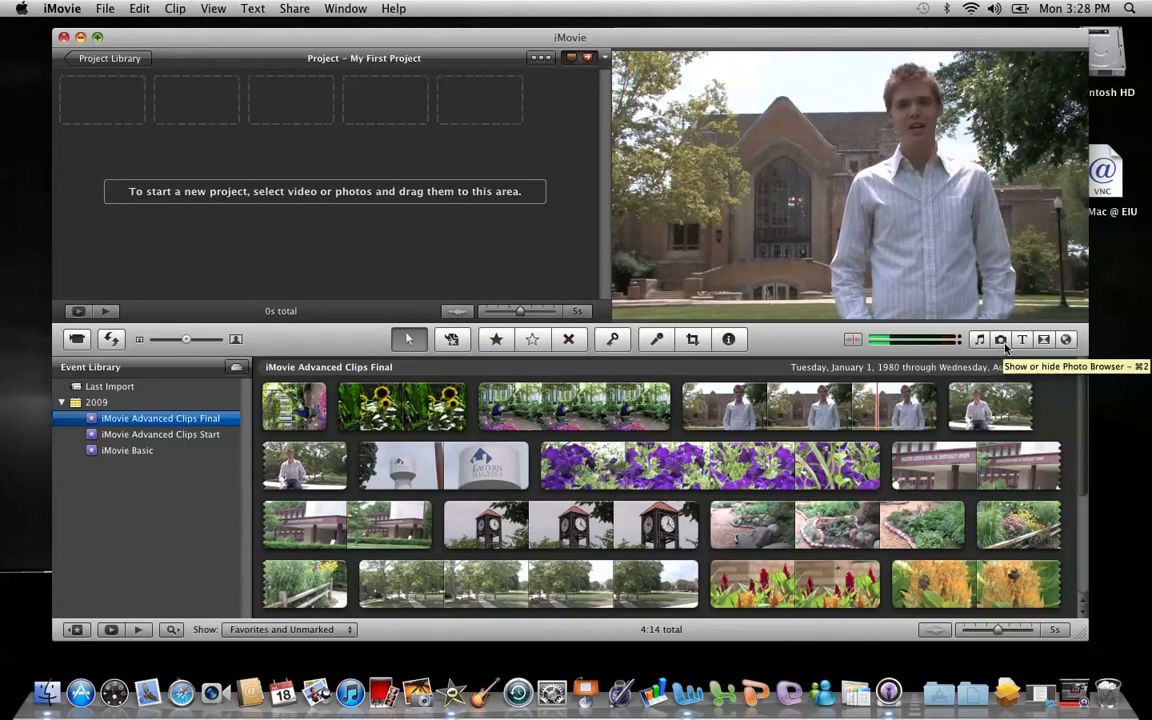
{"action": "mouse_move", "coordinate": [1022, 340]}
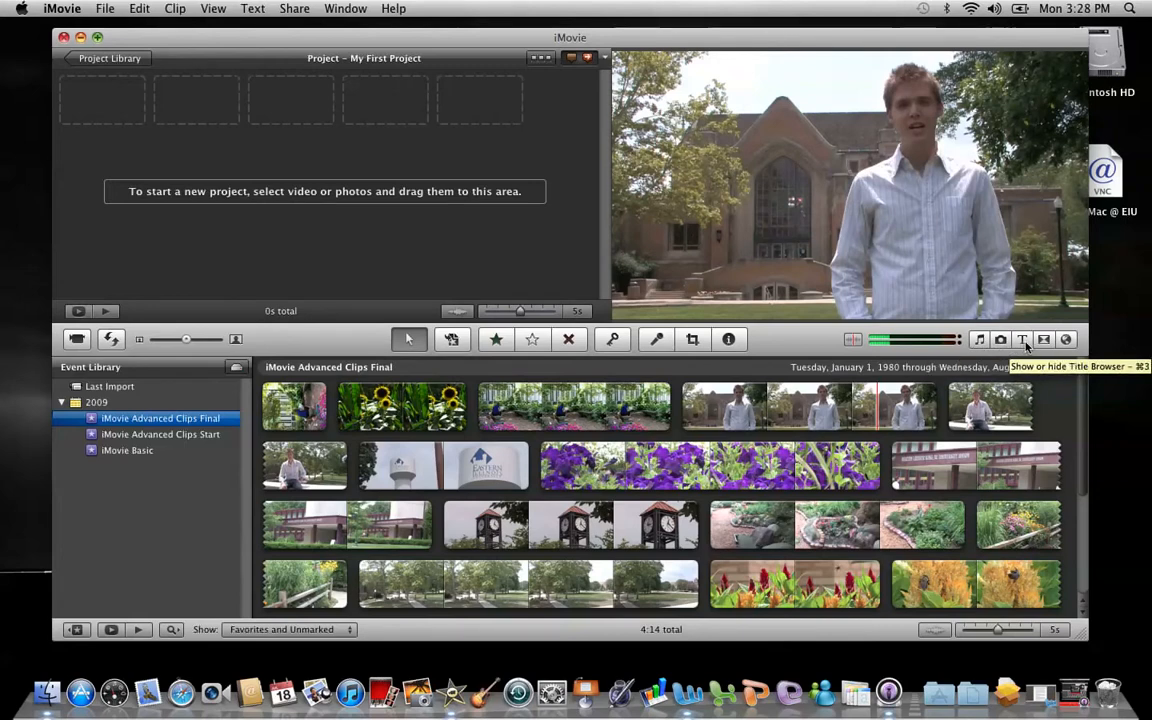
{"action": "mouse_move", "coordinate": [1044, 340]}
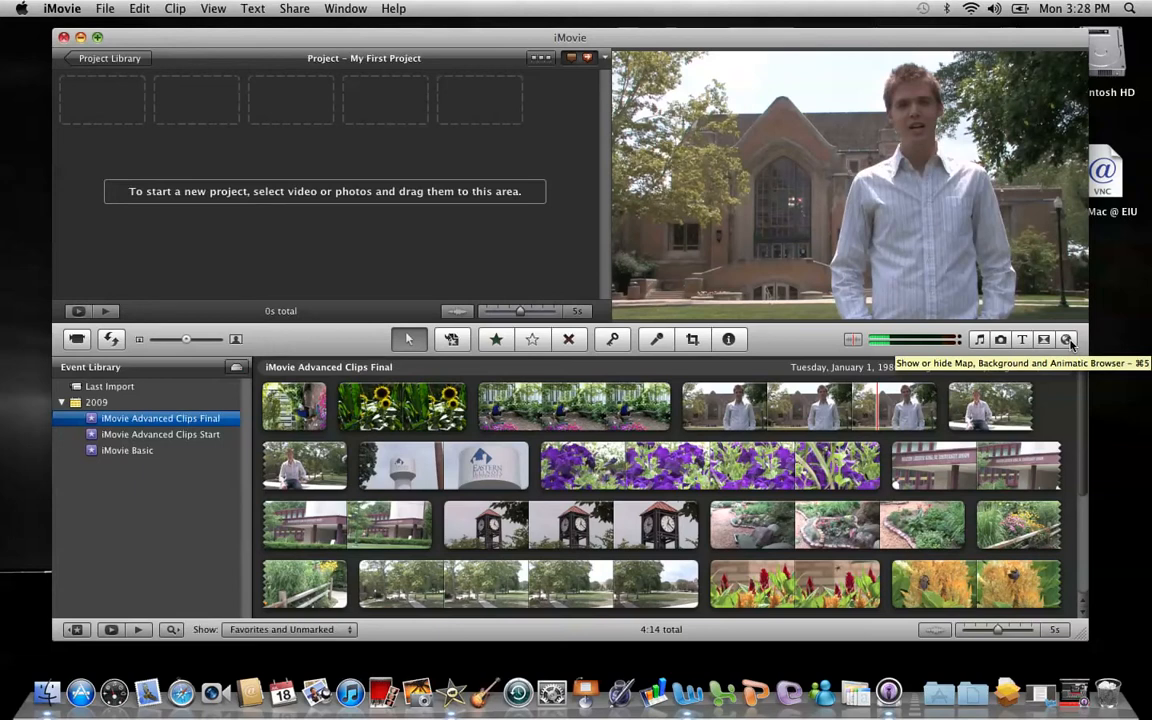
{"action": "mouse_move", "coordinate": [224, 188]}
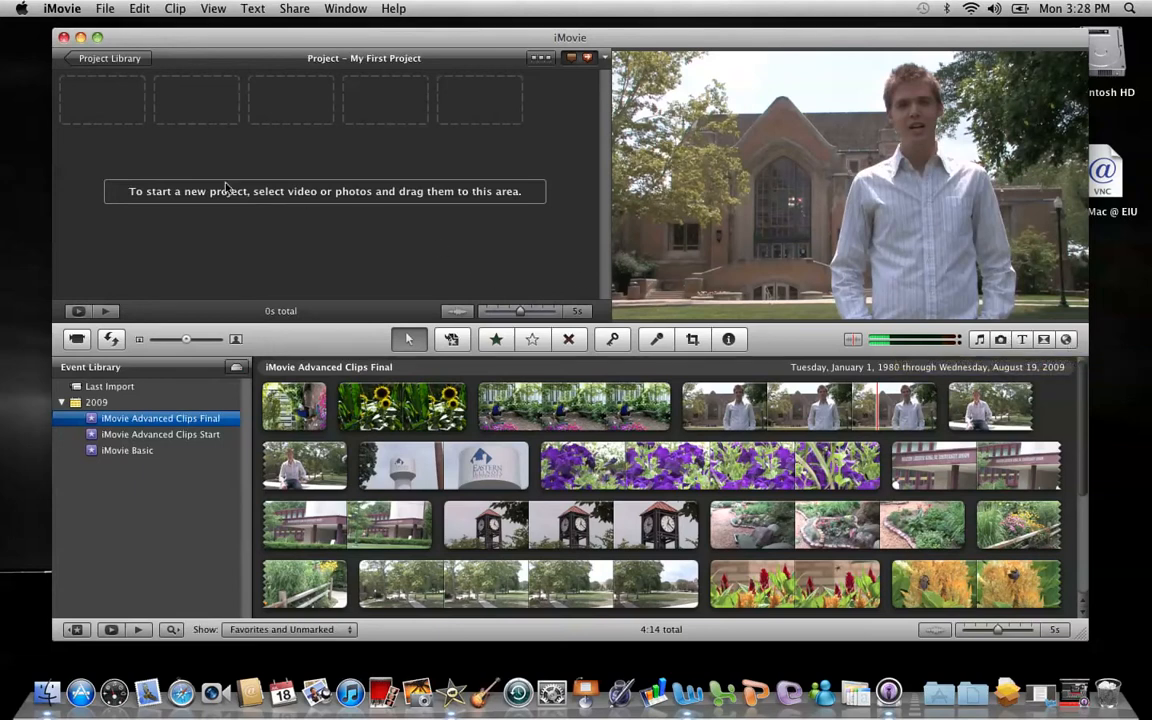
{"action": "mouse_move", "coordinate": [56, 16]}
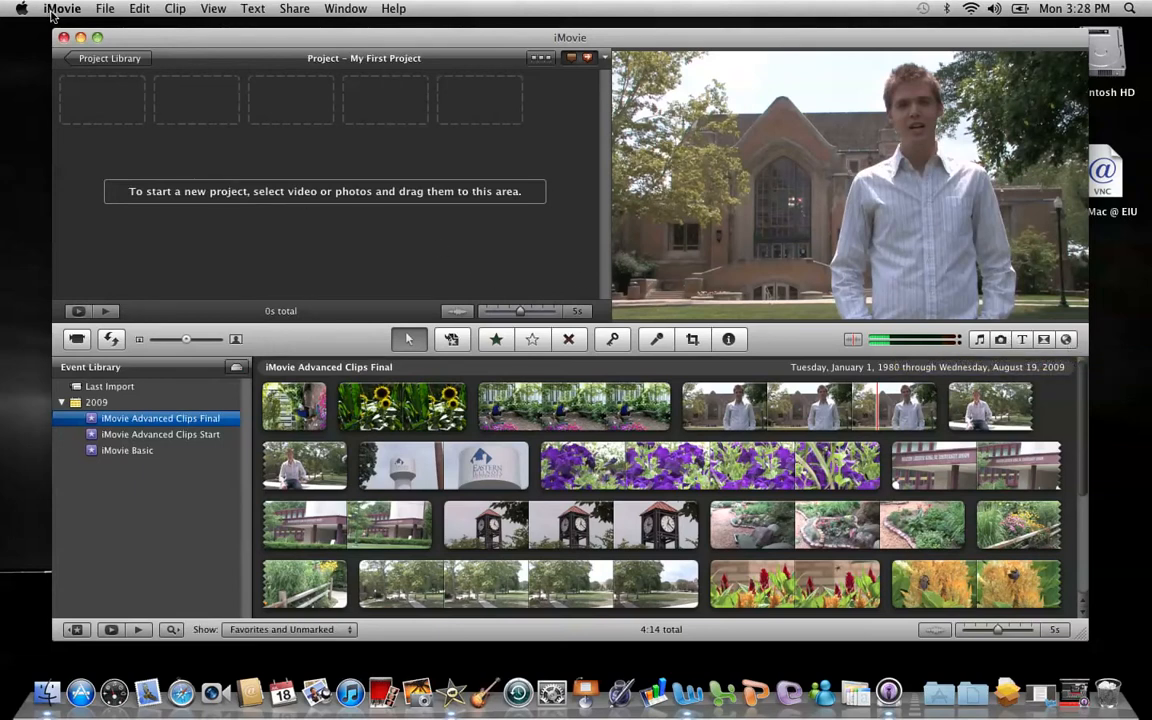
Bring up iMovie Preferences on the General tab with Show Advanced Tools enabled.
{"action": "left_click", "coordinate": [62, 8]}
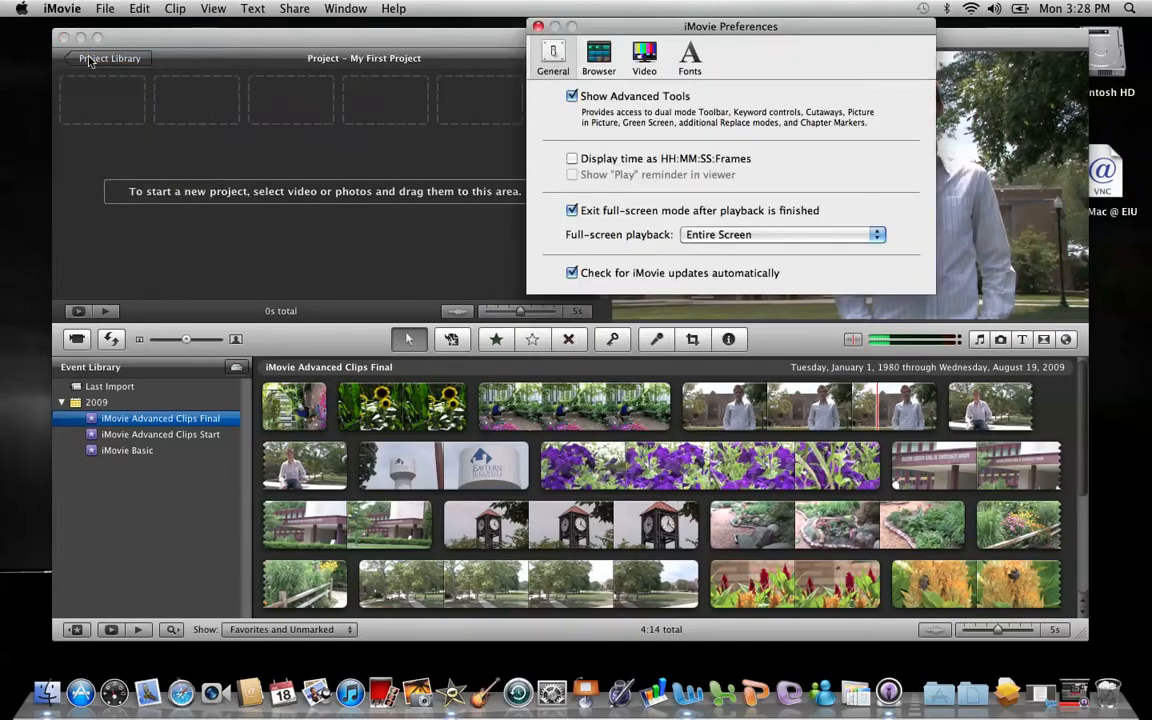
{"action": "mouse_move", "coordinate": [356, 86]}
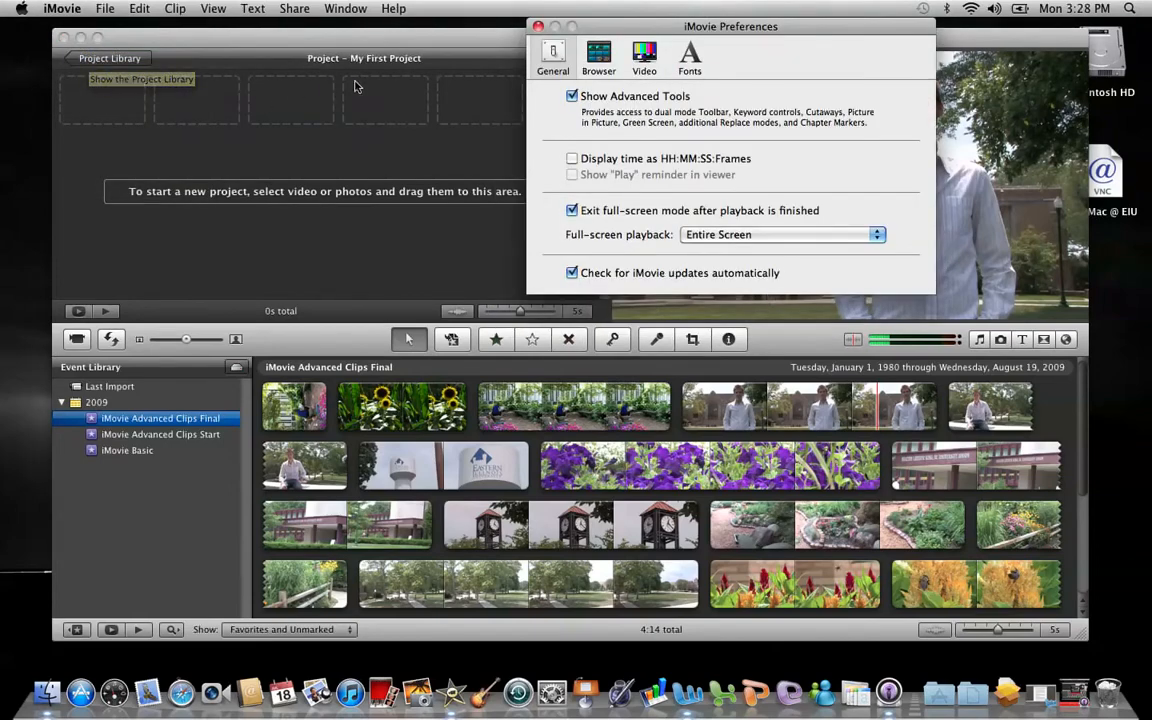